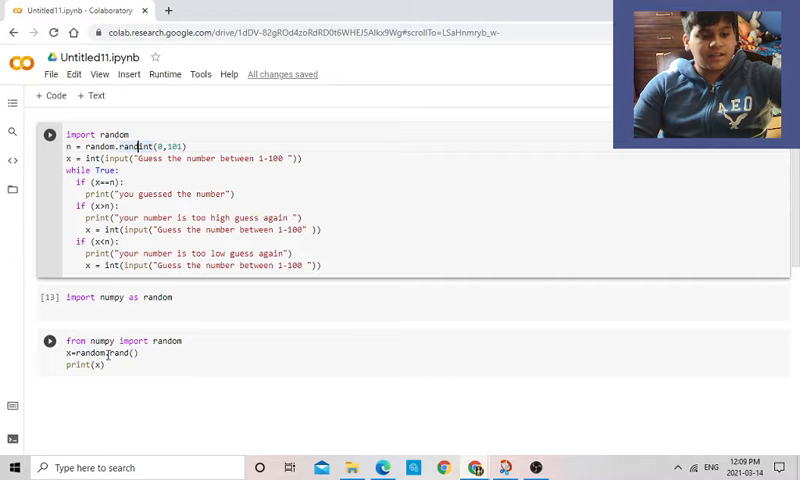
Run the numpy random cell so it prints a random decimal below it.
left_click(48, 340)
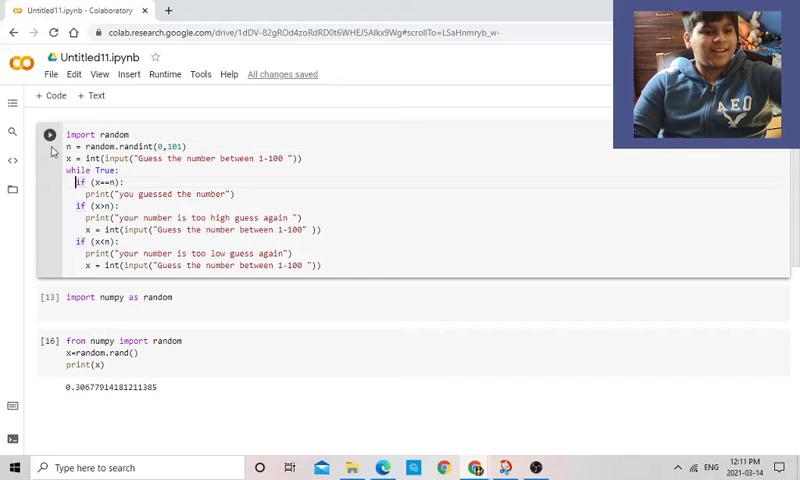
Run the guessing-game cell and enter guesses 45, 99, 85, 3 until 'you guessed the number' repeats.
left_click(50, 134)
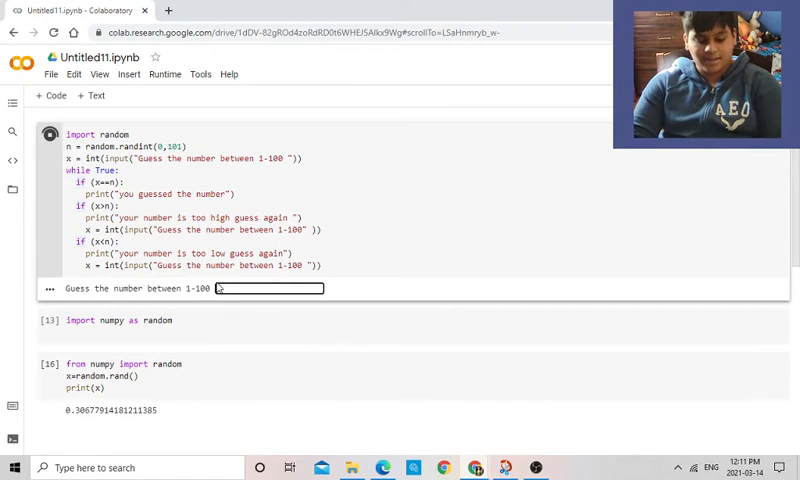
type("45")
type("76")
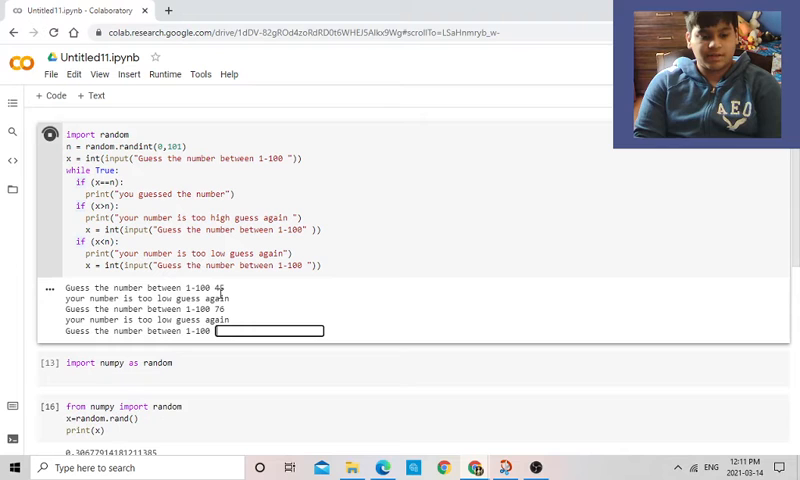
mouse_move(276, 312)
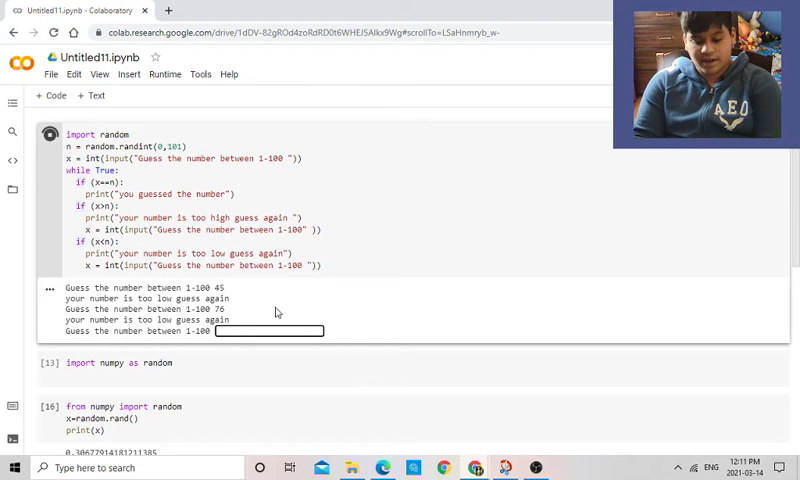
type("99")
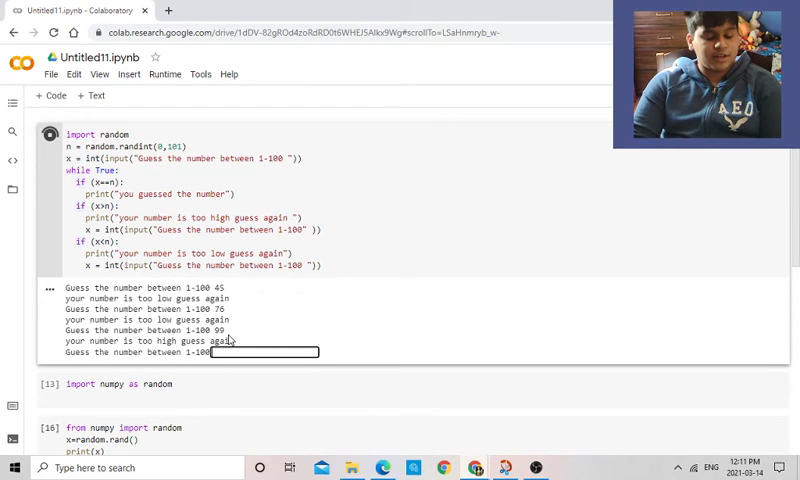
type("85")
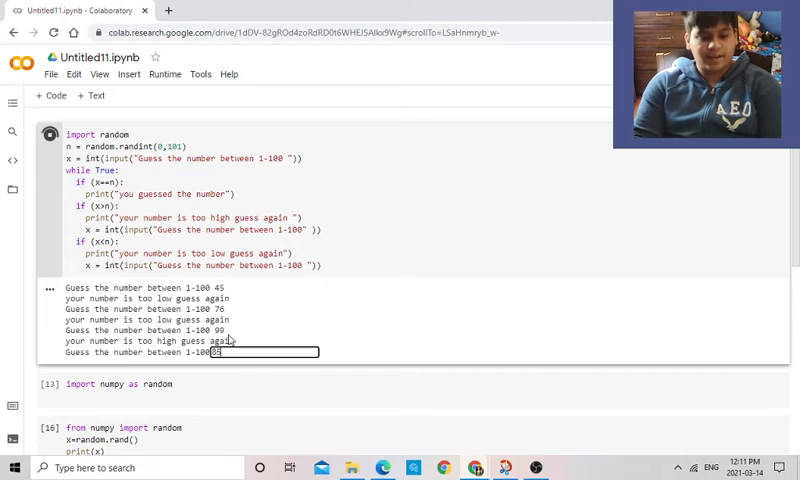
key("Enter")
type("80")
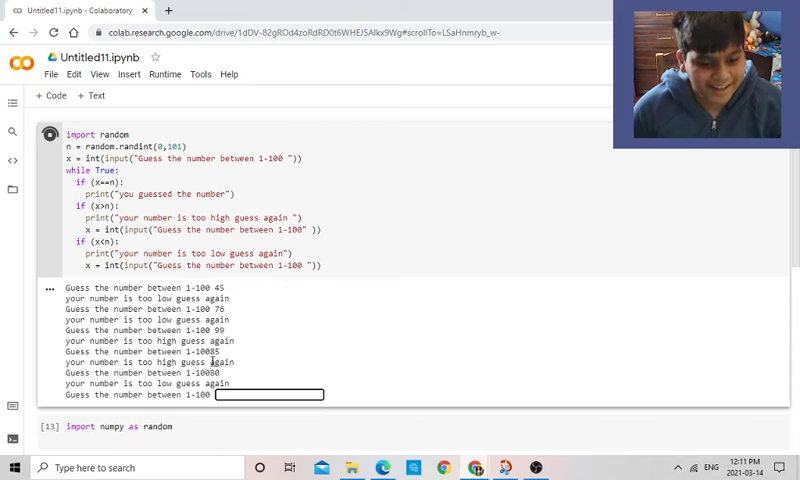
type("3")
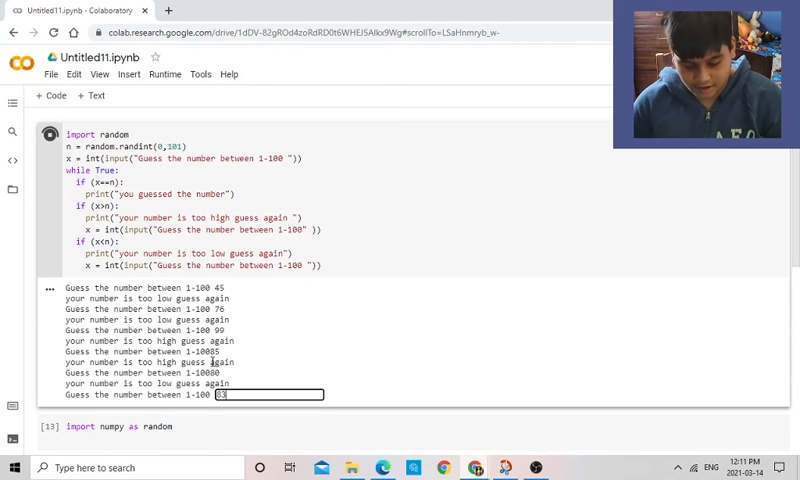
key("Enter")
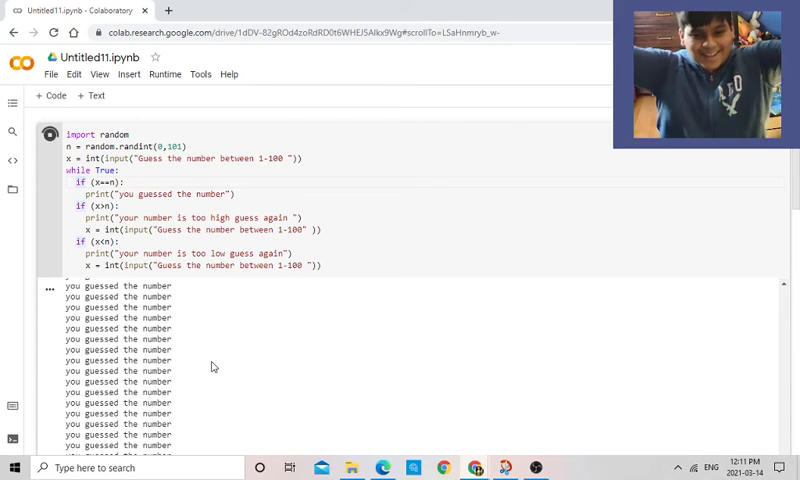